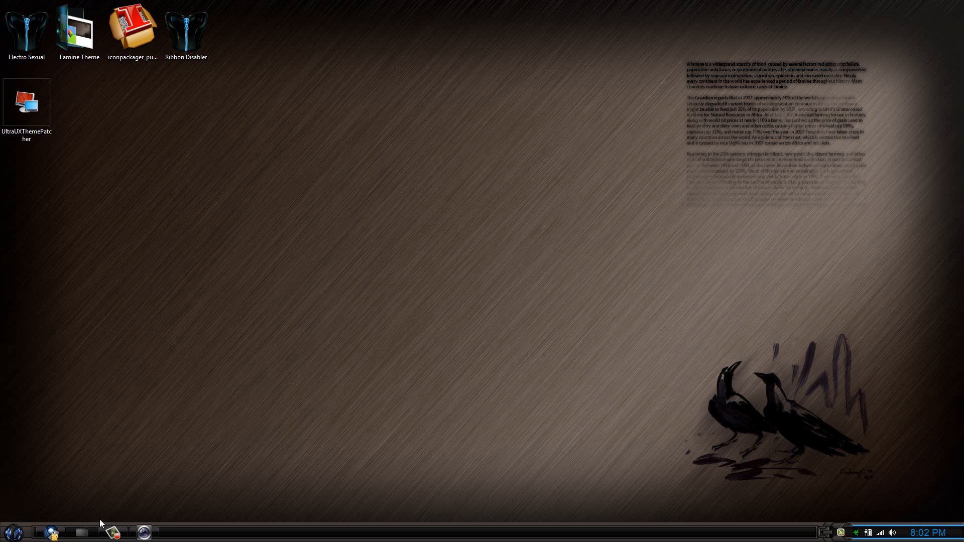
Open the StartIsBack Start menu and expand WinRAR's recent archives jump list
click(11, 532)
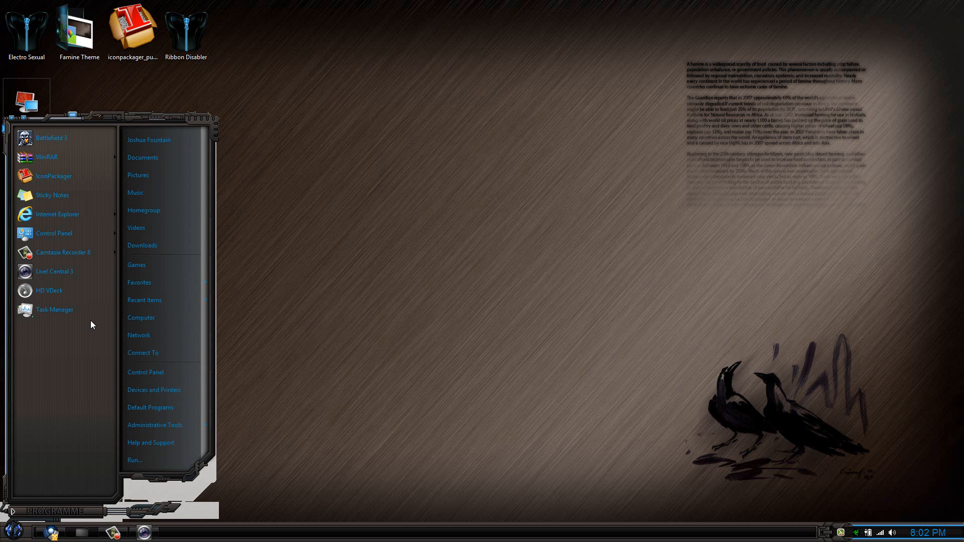
click(47, 157)
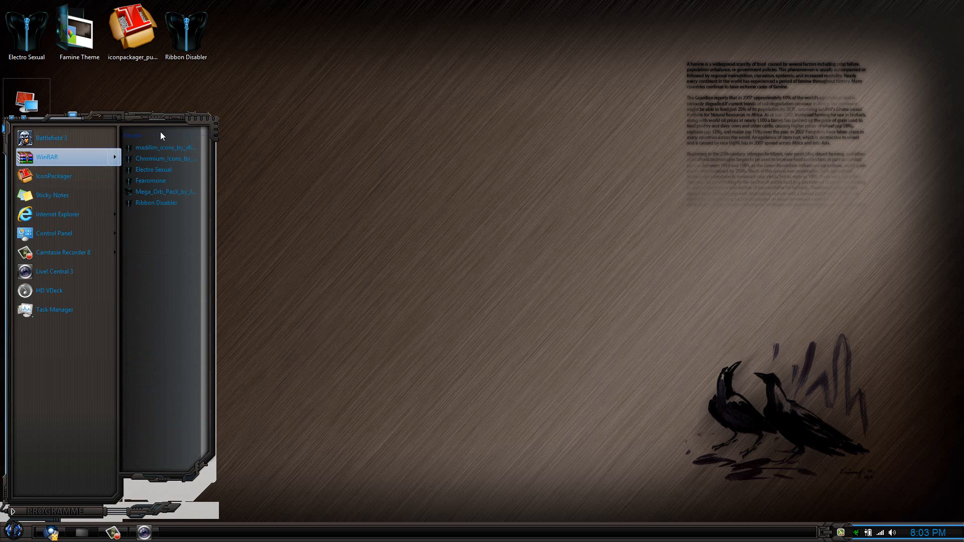
mouse_move(120, 304)
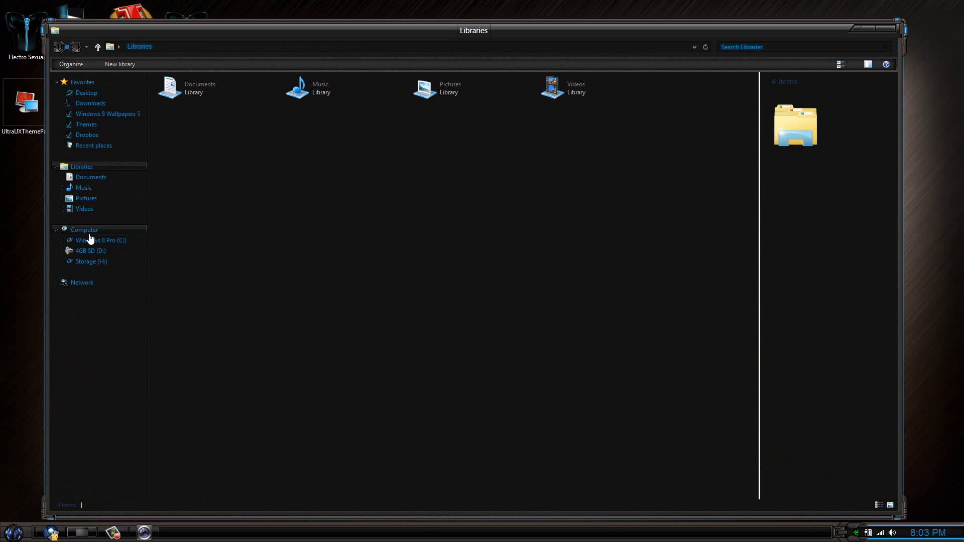
click(84, 230)
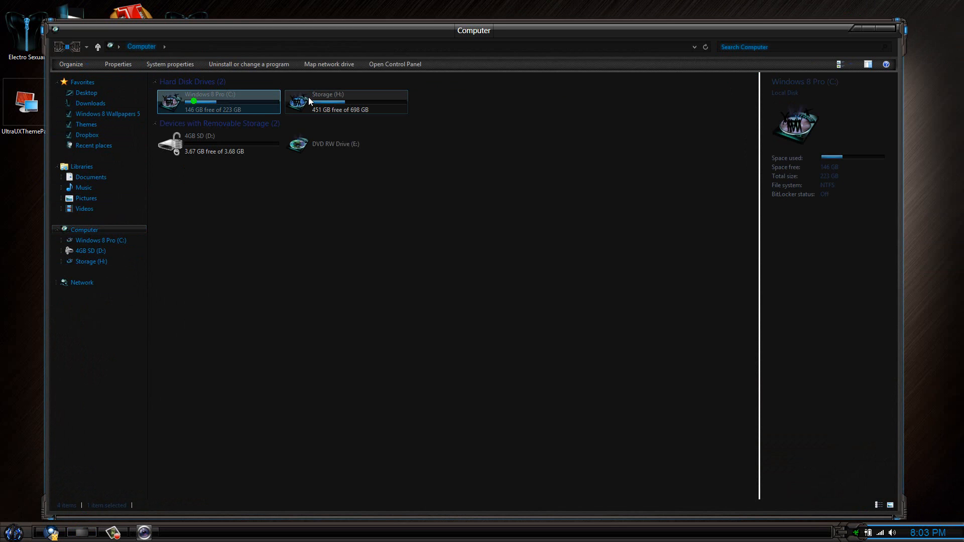
click(85, 93)
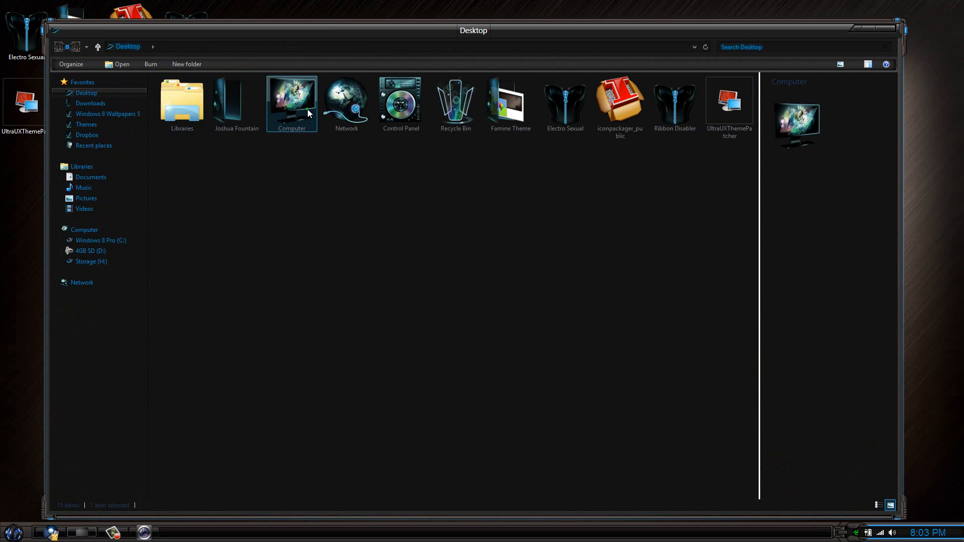
click(346, 98)
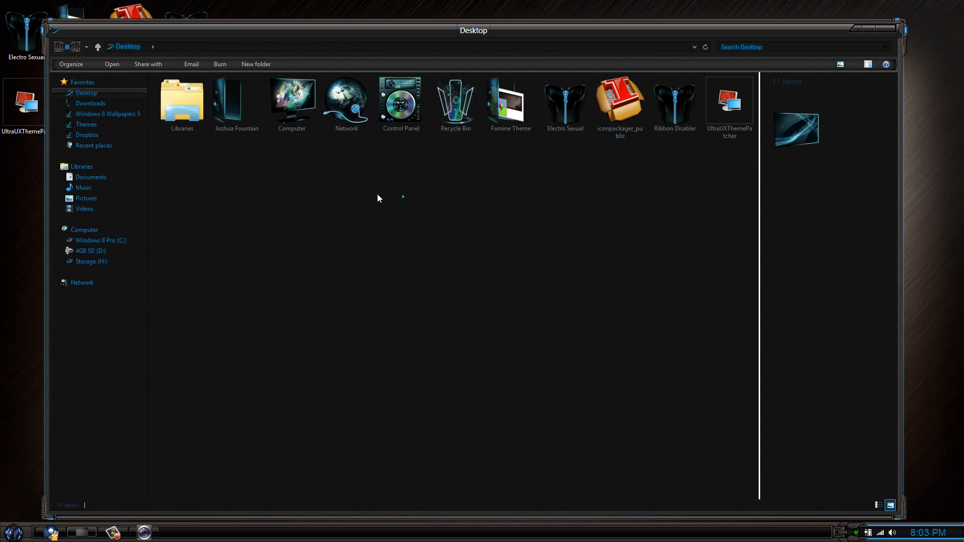
click(236, 101)
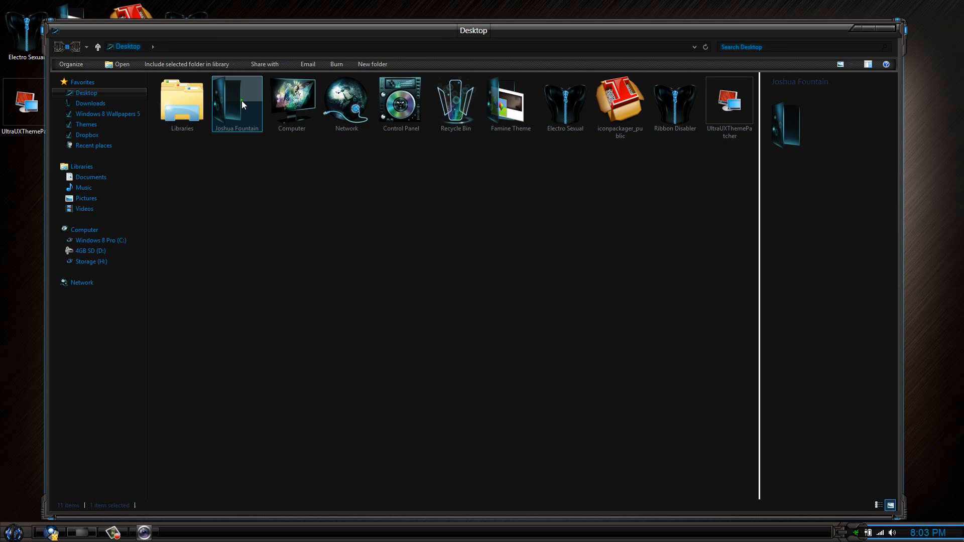
double_click(238, 102)
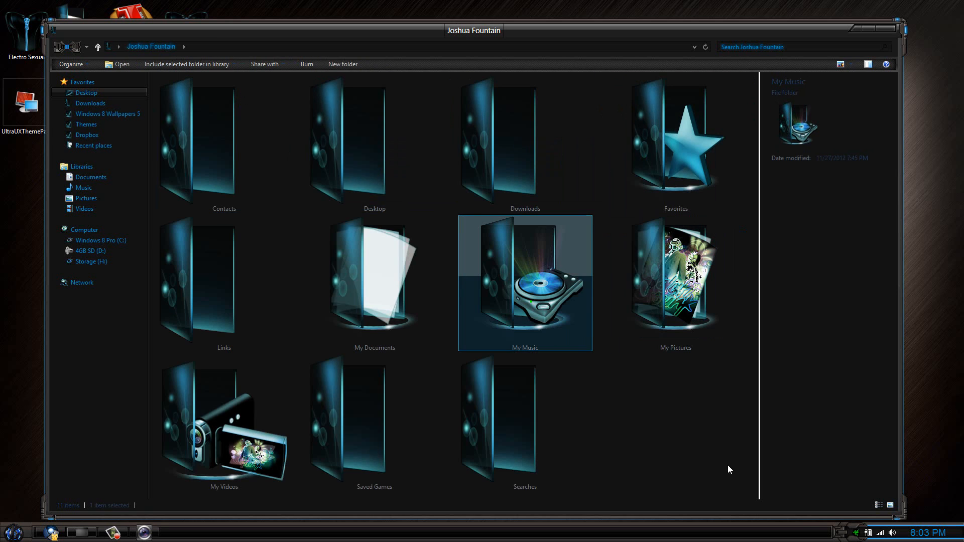
Show the hidden tray icons and the clock flyout, then maximize the folder window
click(848, 533)
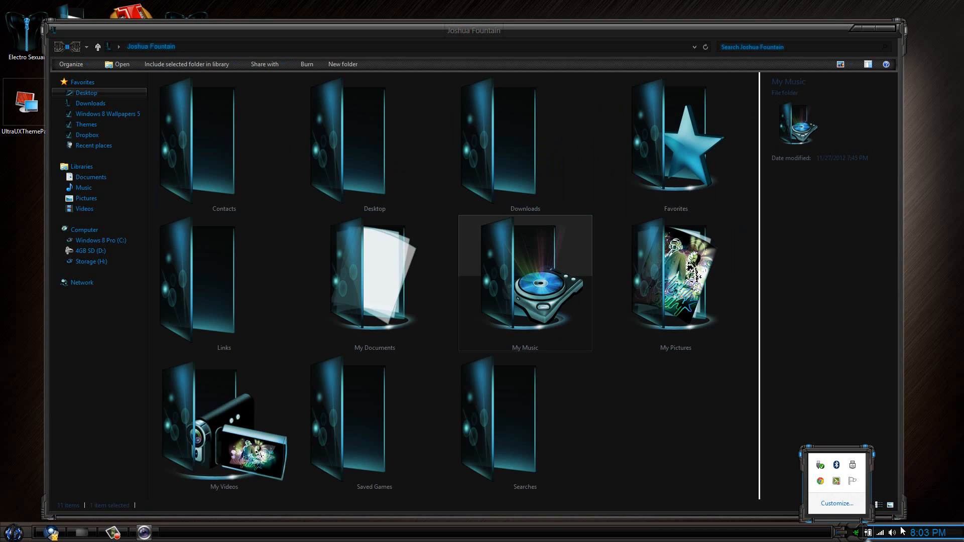
click(918, 532)
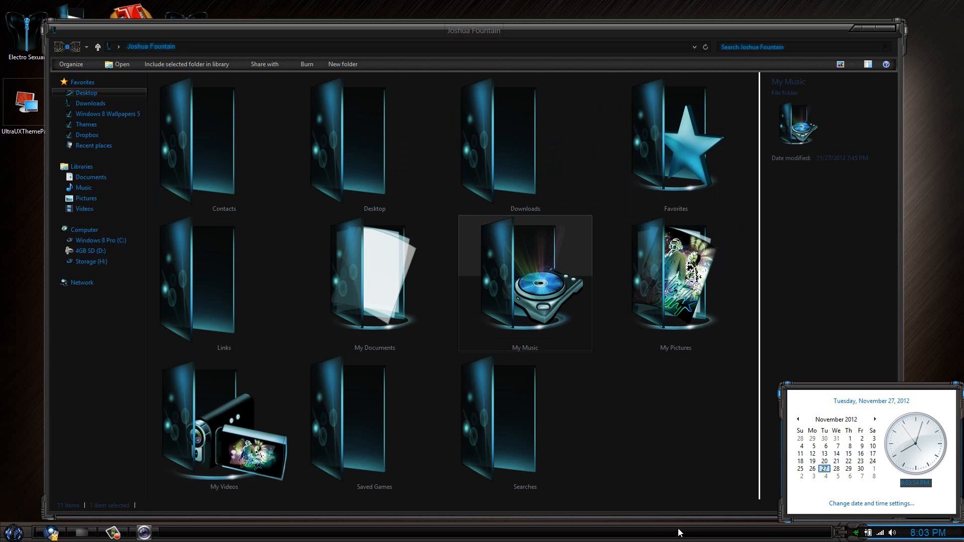
click(8, 532)
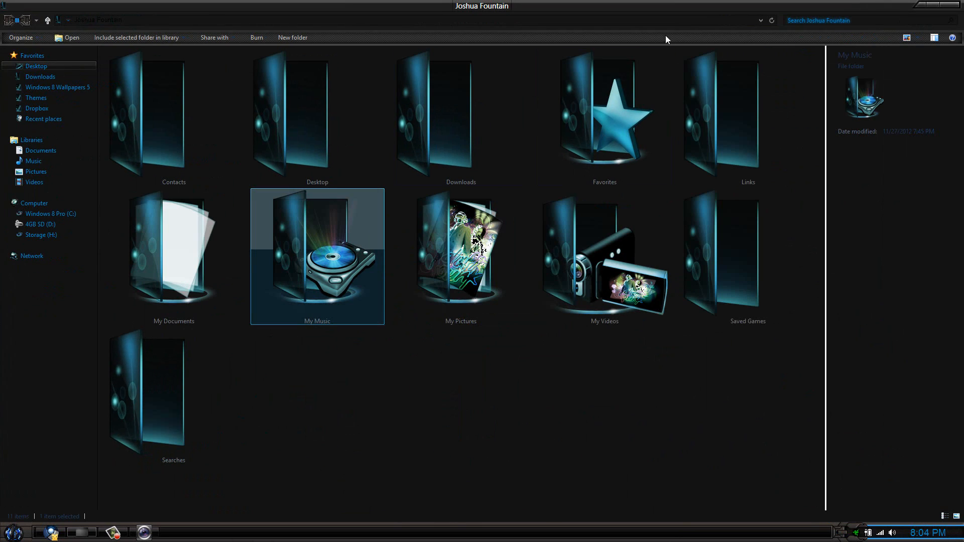
mouse_move(896, 32)
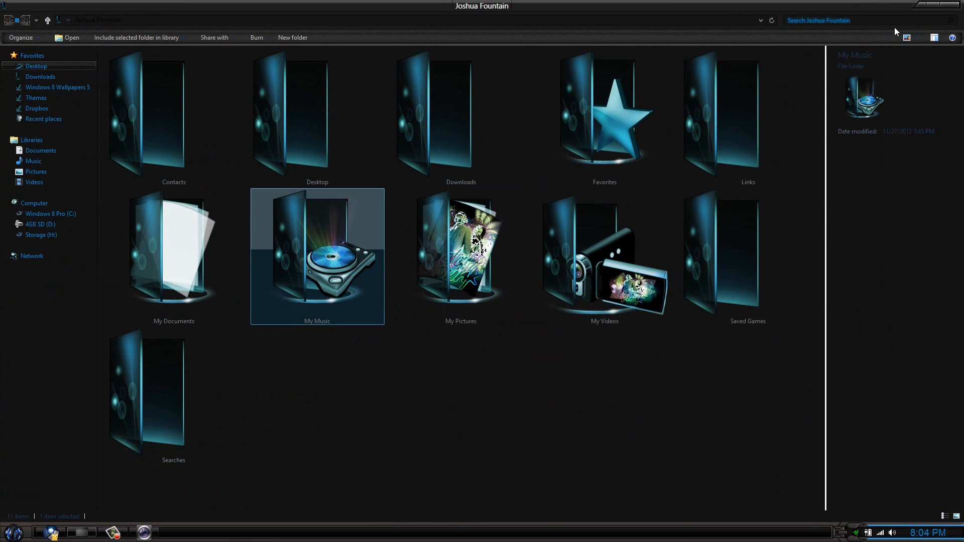
mouse_move(698, 36)
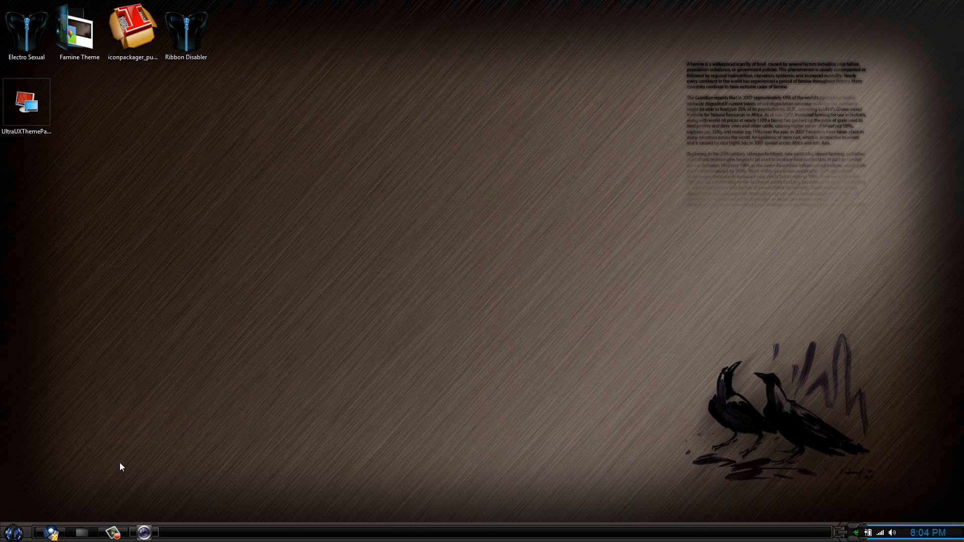
mouse_move(27, 103)
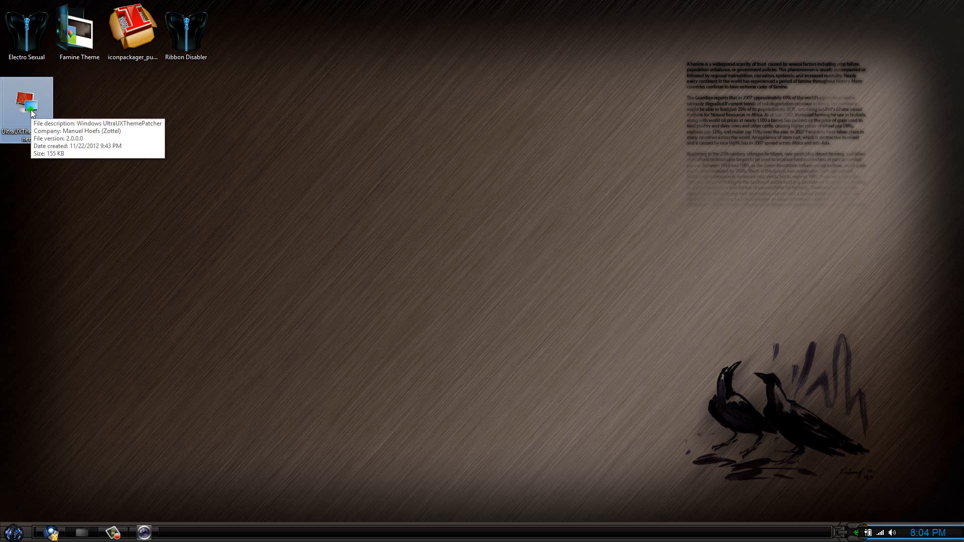
Select the Famine Theme desktop shortcut, then bring up the Start menu
click(79, 30)
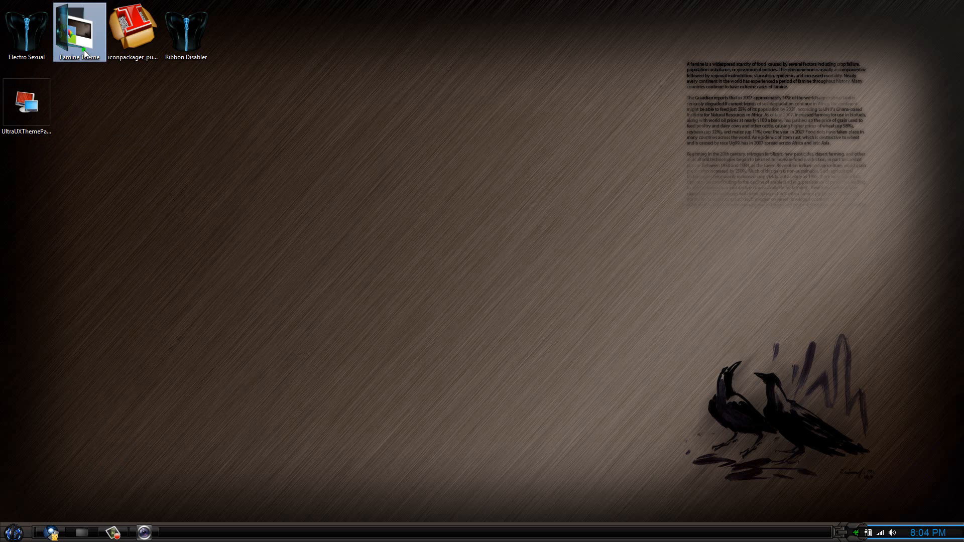
mouse_move(132, 31)
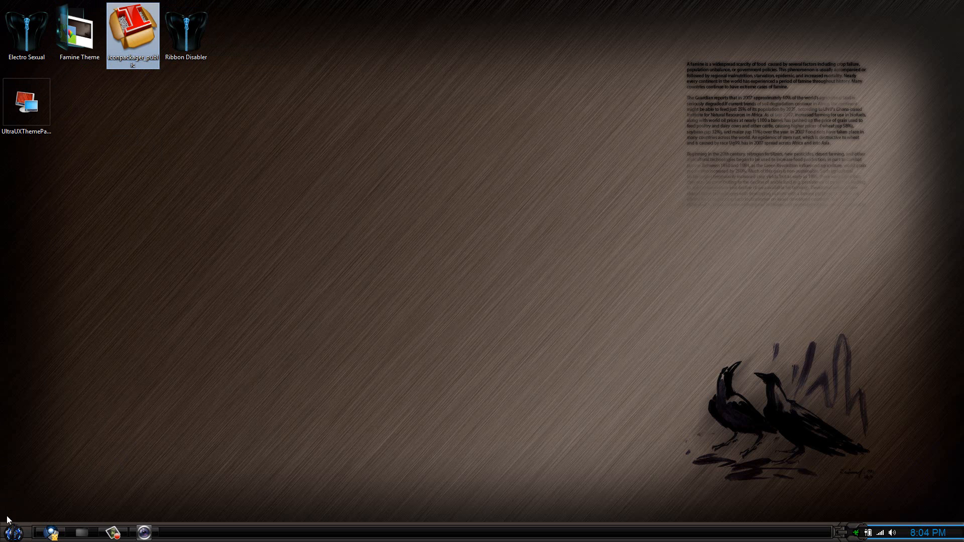
click(10, 533)
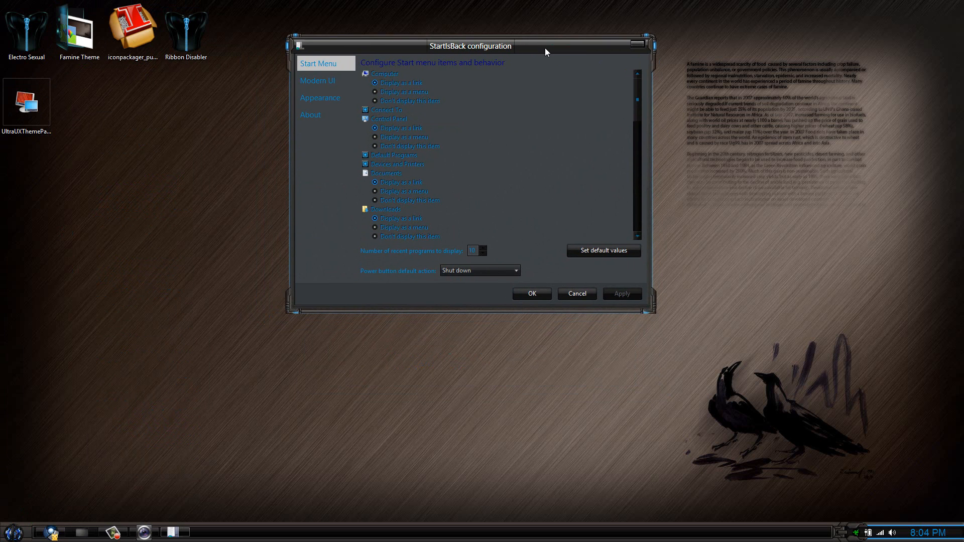
Tick 'Disable start menu translucency' under Appearance and confirm with OK
click(320, 97)
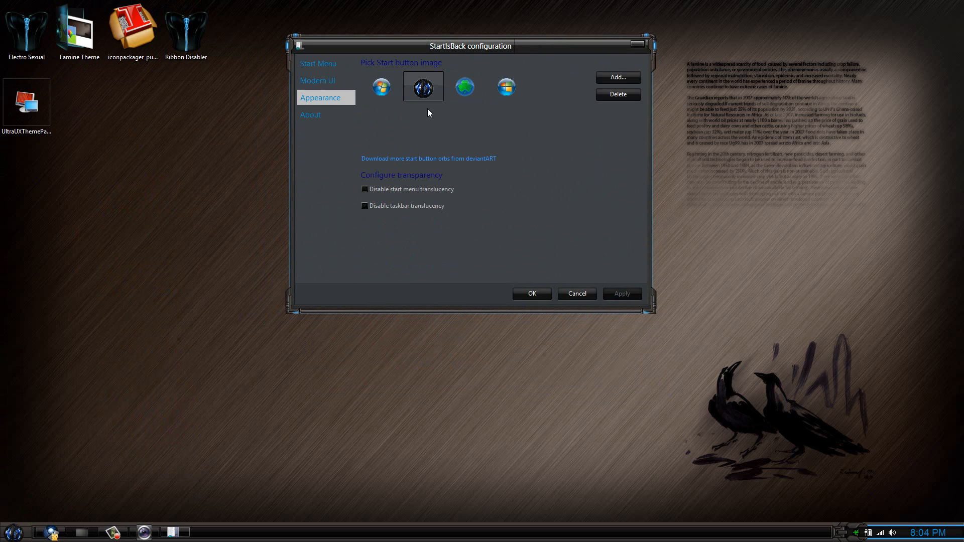
click(381, 87)
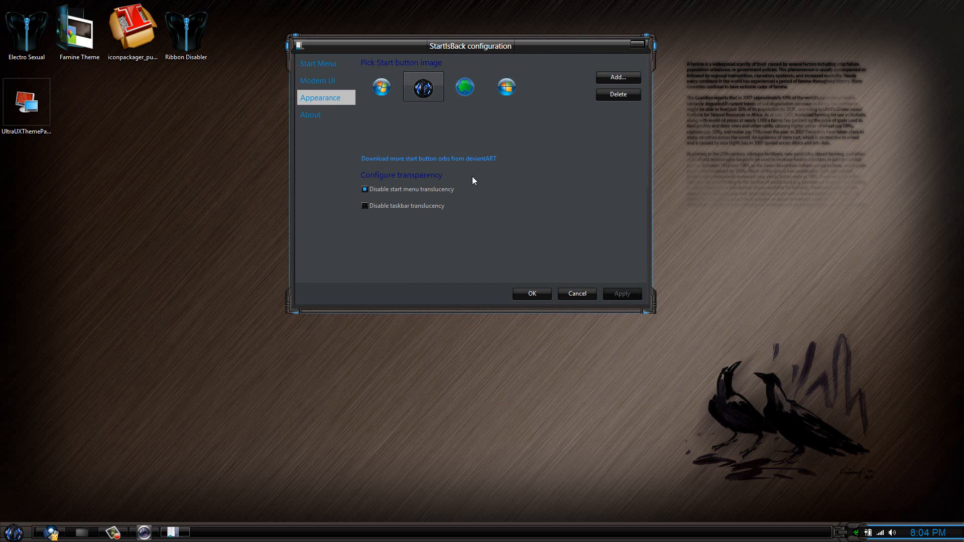
click(364, 189)
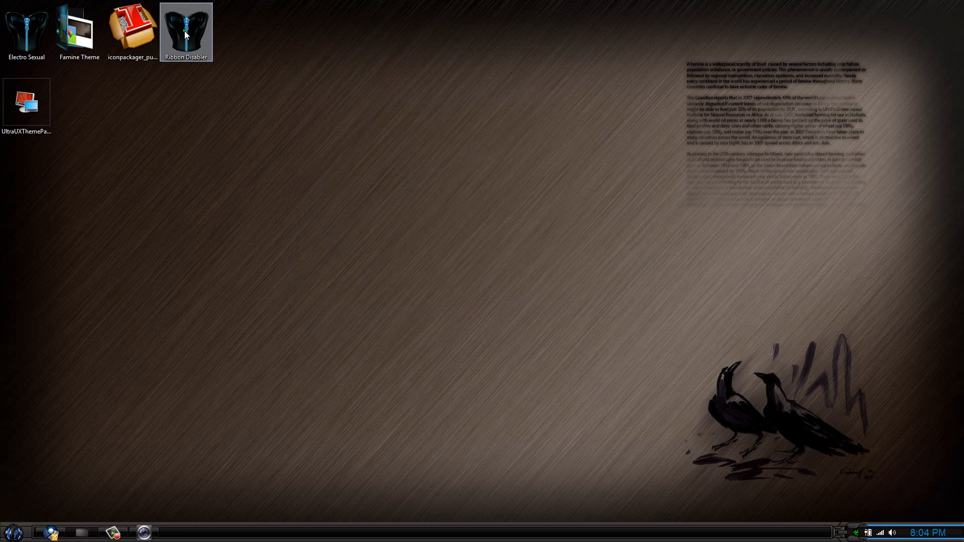
double_click(185, 28)
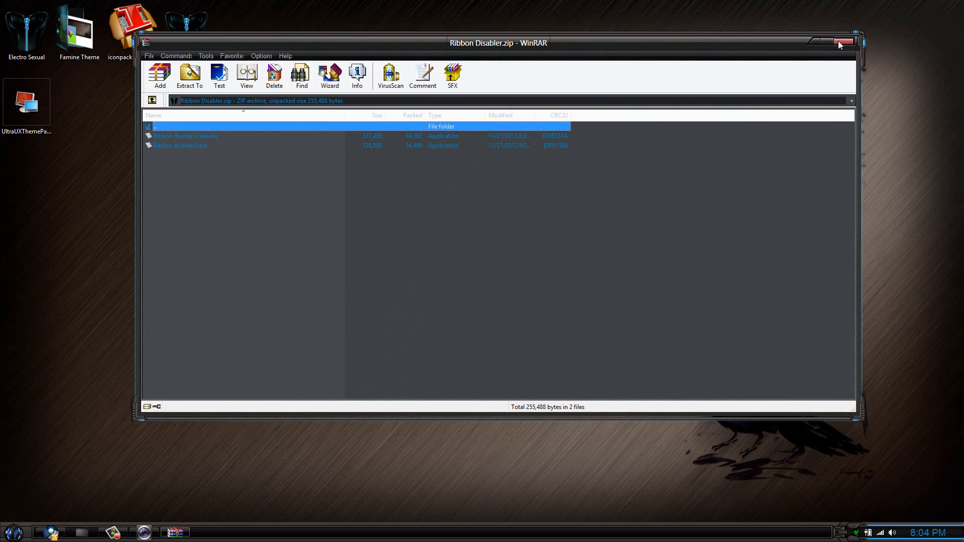
click(843, 41)
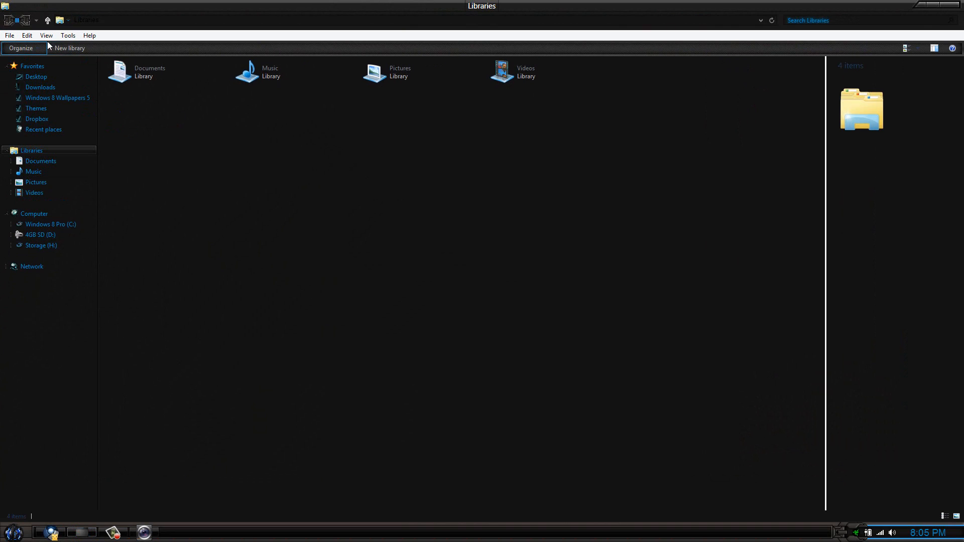
Use the Explorer menu bar and navigation pane to reach the Desktop folder
click(22, 48)
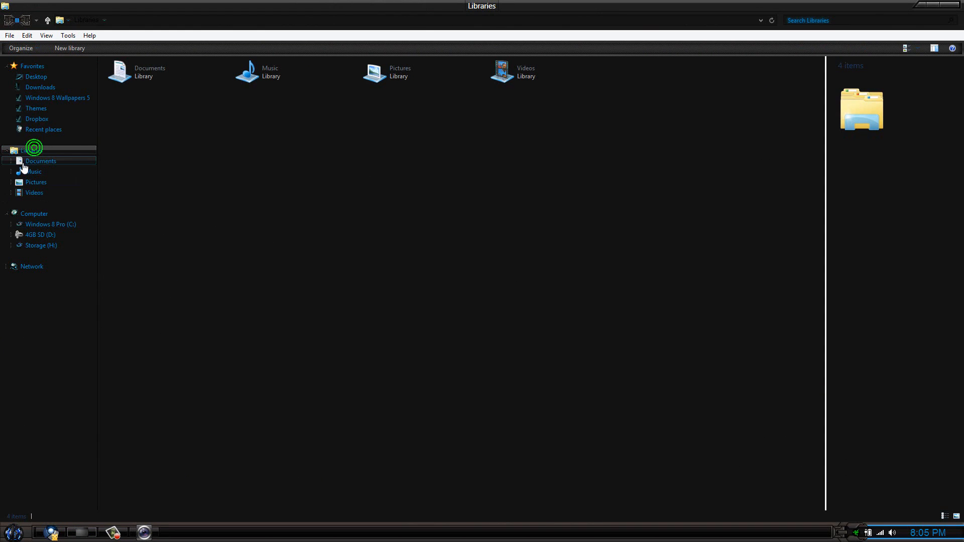
click(42, 161)
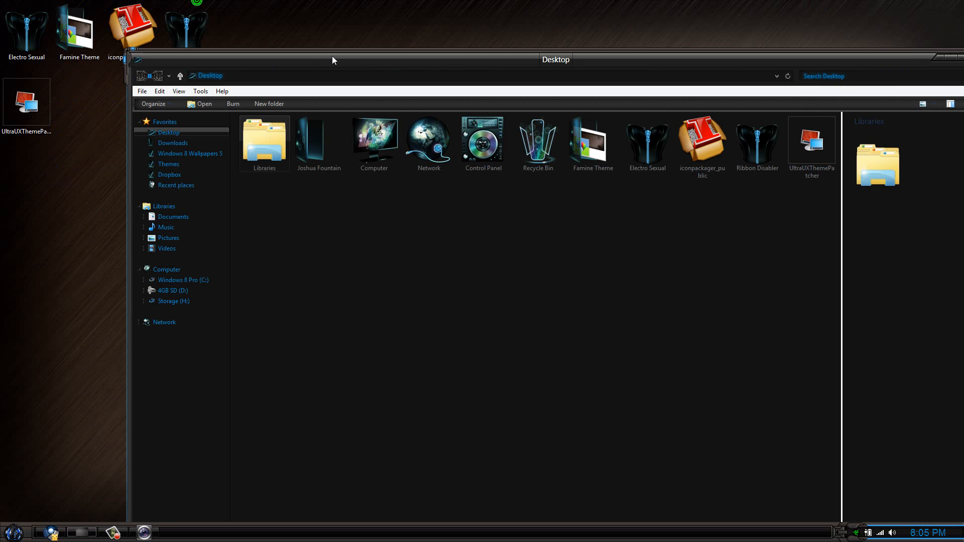
Create a new desktop text document and type 'dslkfjlkfsadflksdjflkffljdlksjflkdjsaflkd' in Notepad
right_click(55, 178)
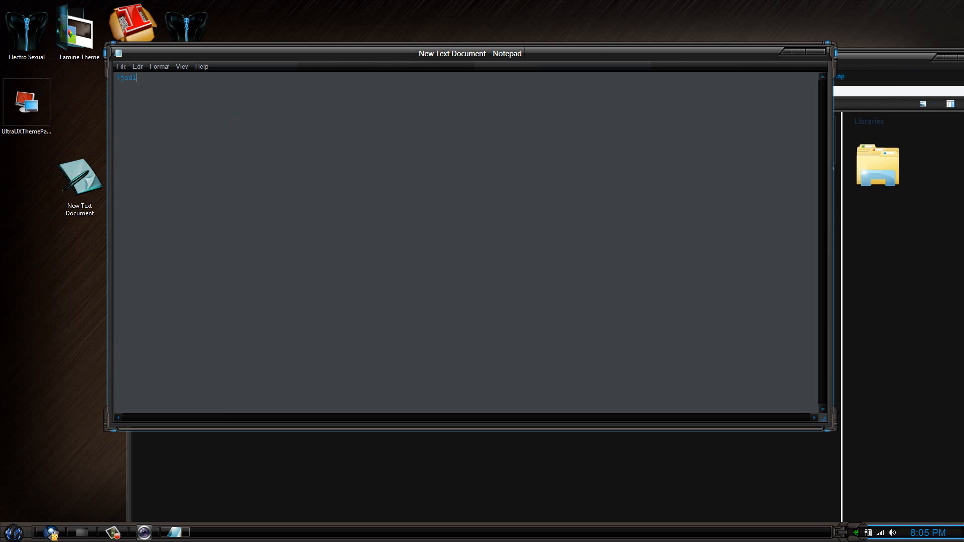
text(dslkfjlkfsadflksdjflkffljdlksjflkdjsaflkd)
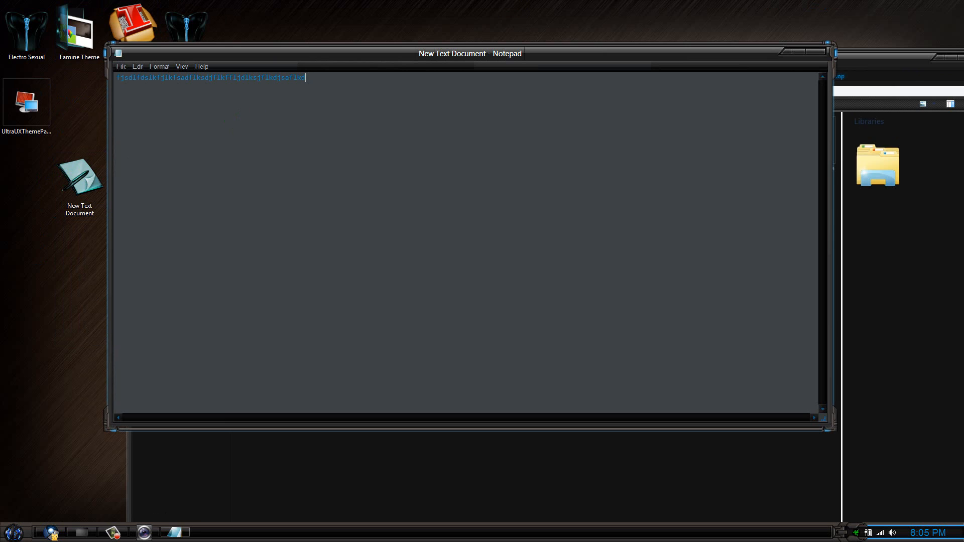